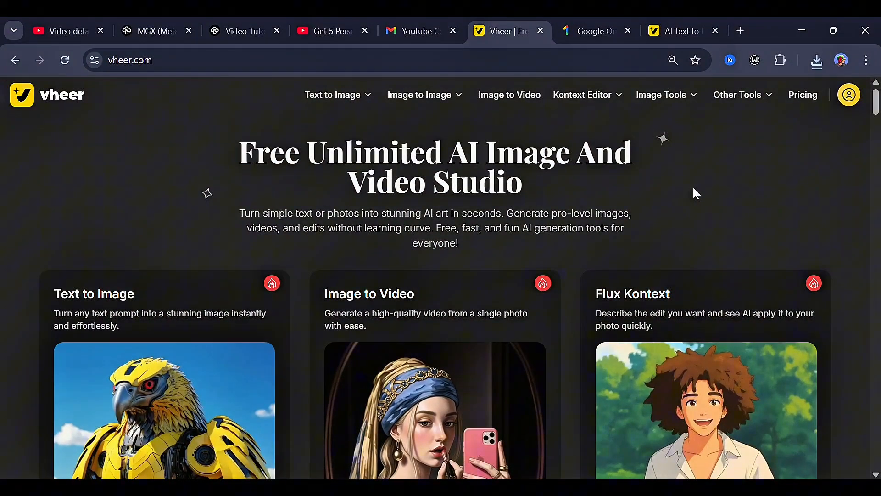
mouse_move(354, 130)
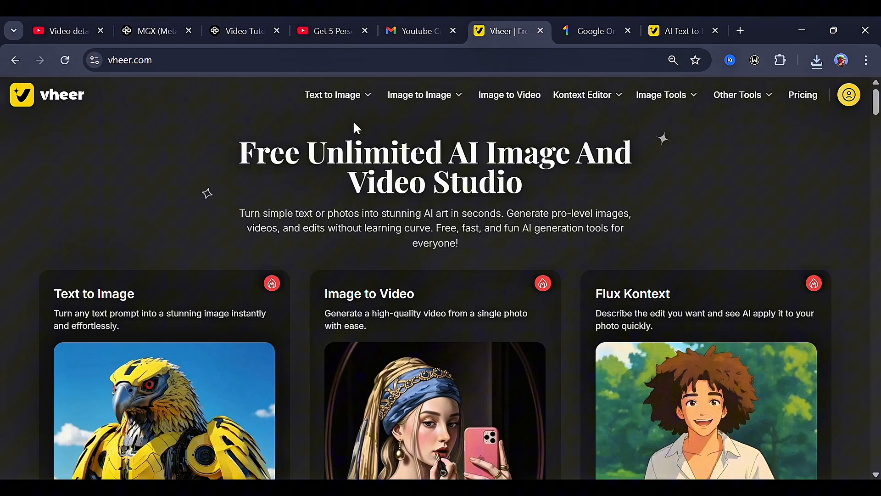
Scroll through the Vheer landing page to review its tools before navigating
scroll("down", 3)
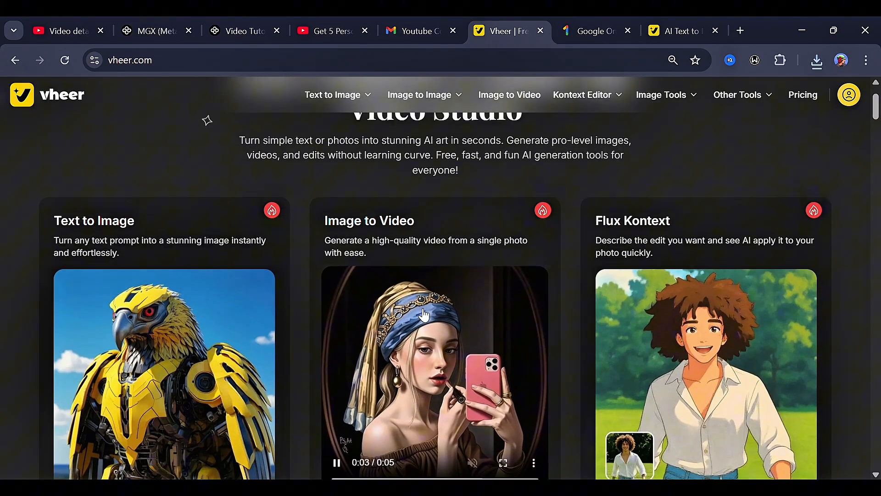
scroll("down", 3)
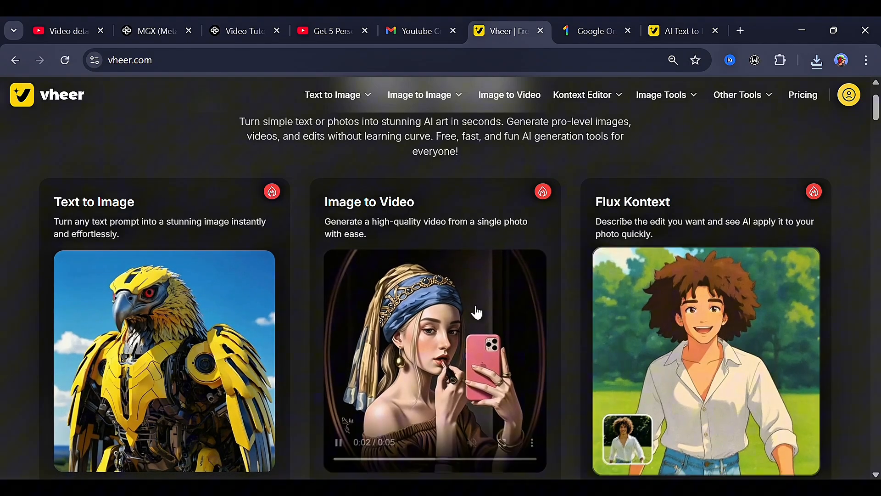
scroll("down", 3)
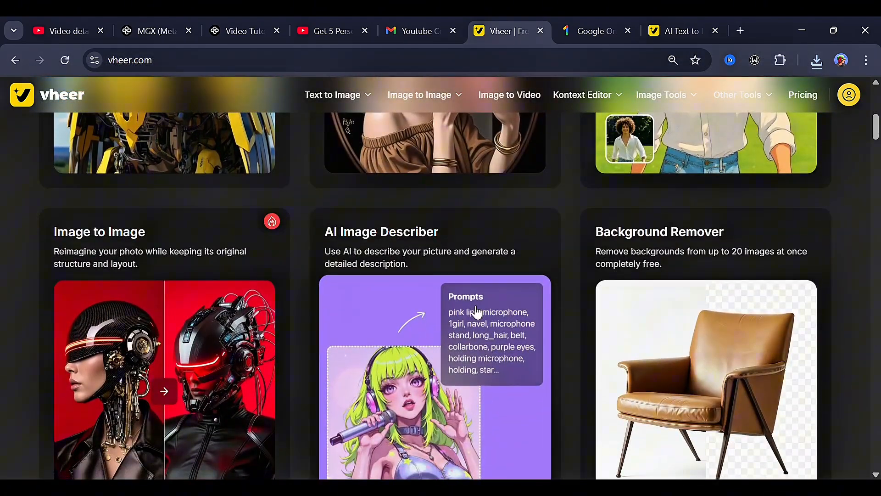
scroll("down", 3)
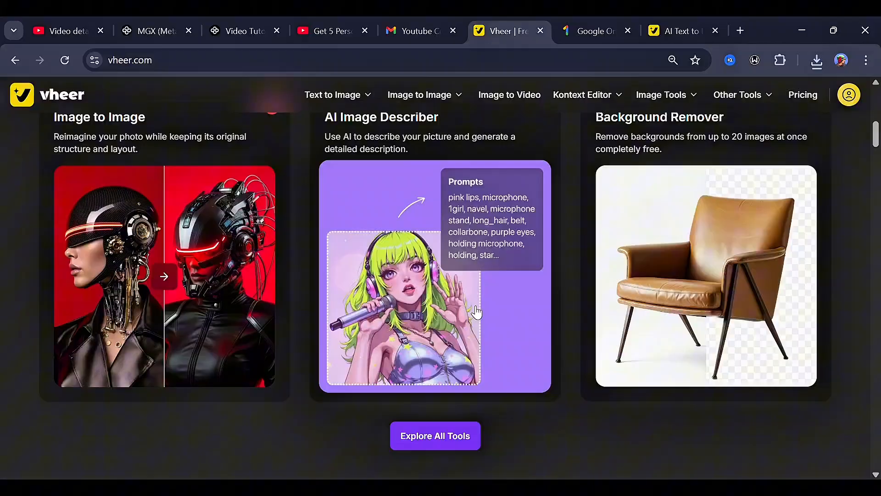
scroll("down", 3)
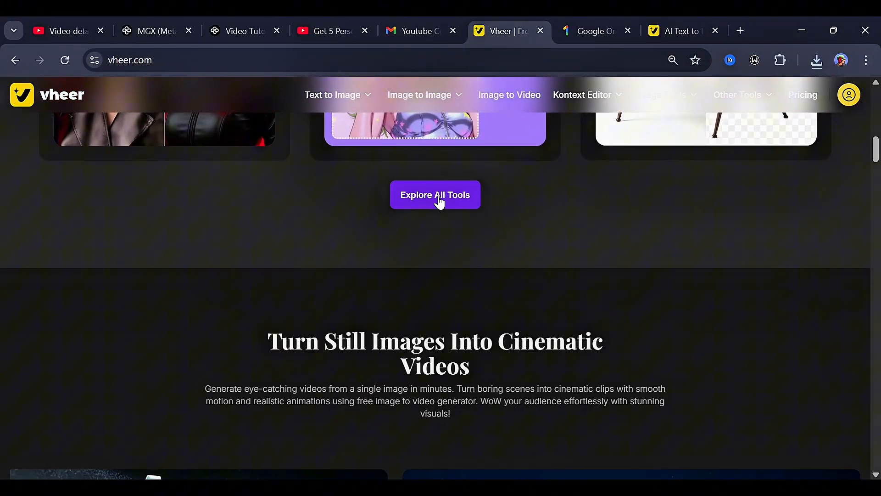
scroll("down", 3)
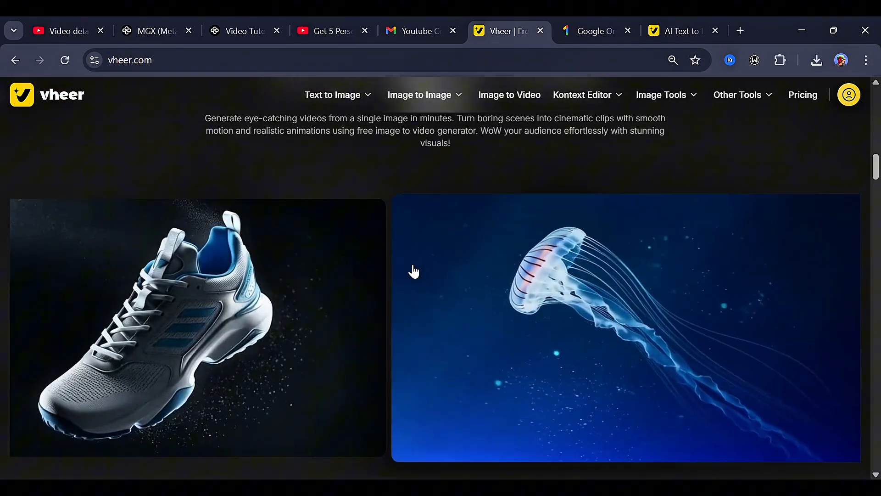
scroll("down", 3)
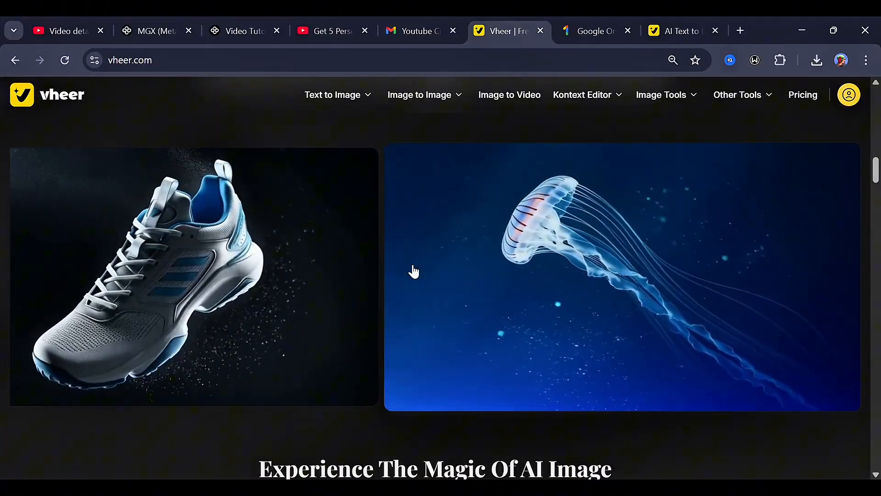
scroll("down", 3)
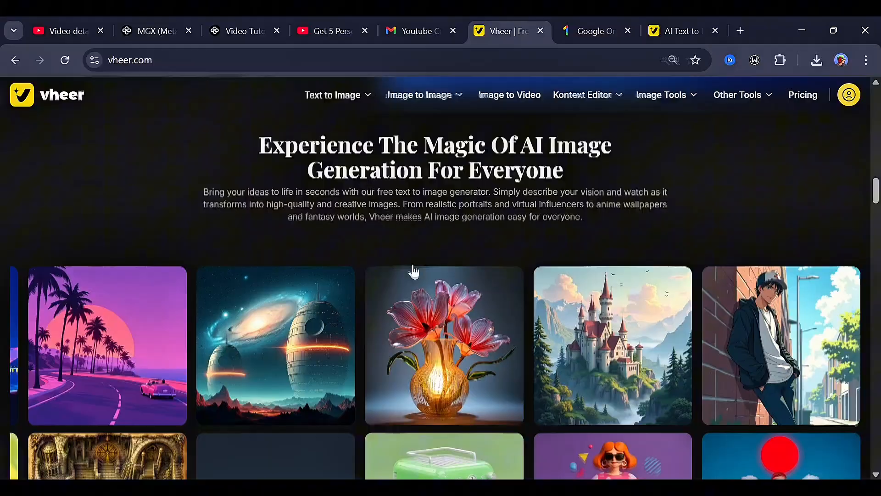
scroll("down", 3)
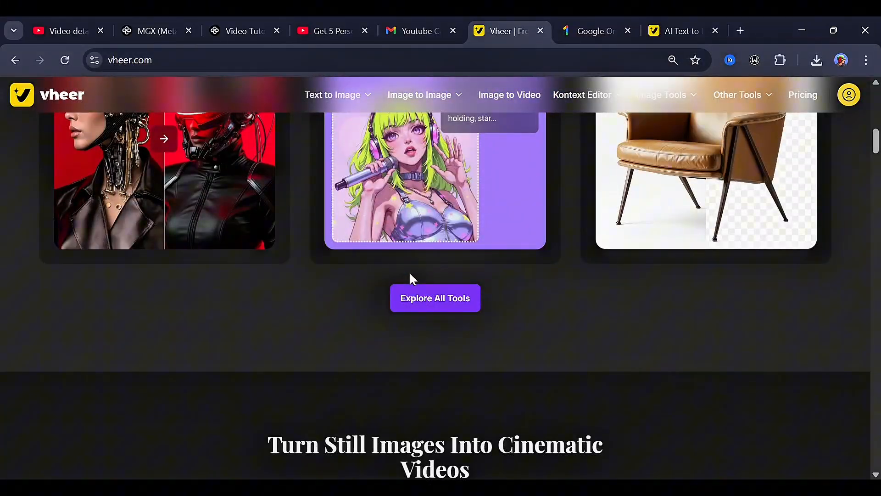
scroll("up", 3)
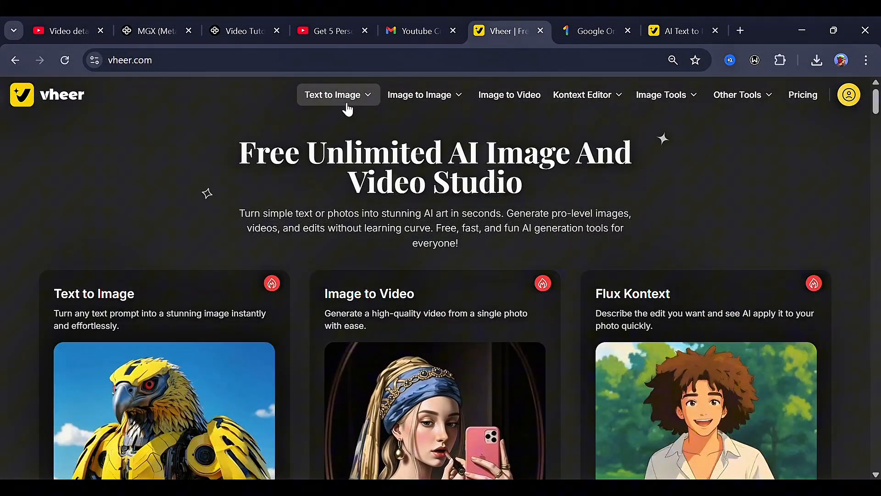
Browse the Text to Image and Image to Video menus, landing on the AI Text to Image Generator page
left_click(338, 95)
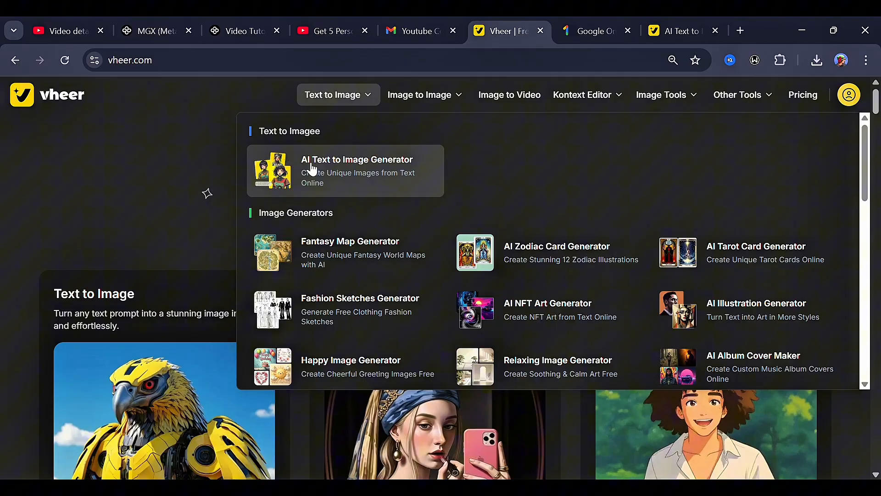
mouse_move(438, 304)
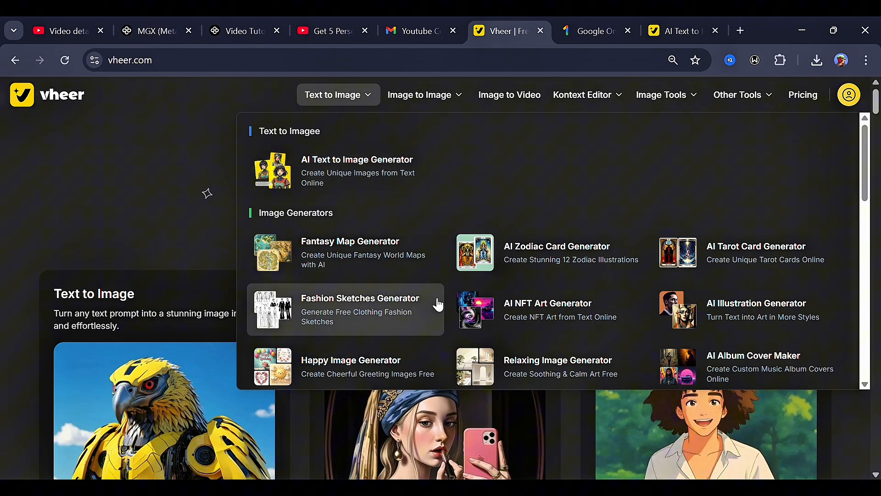
scroll("down", 3)
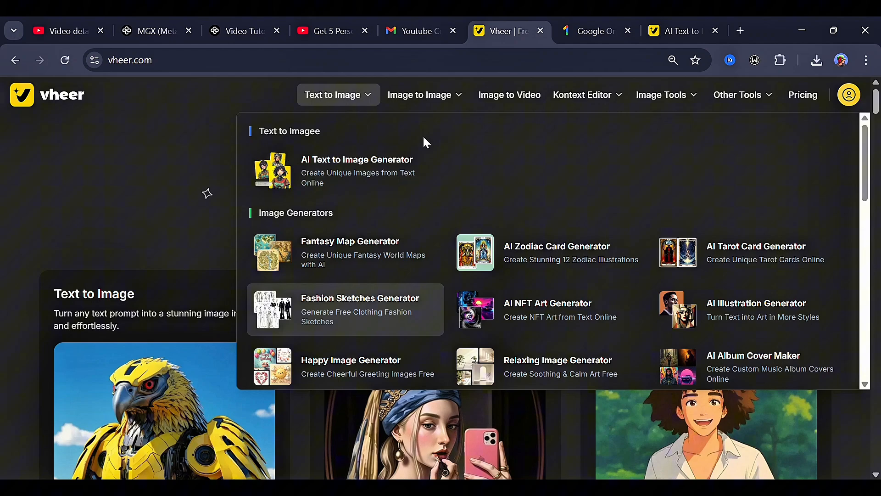
left_click(510, 95)
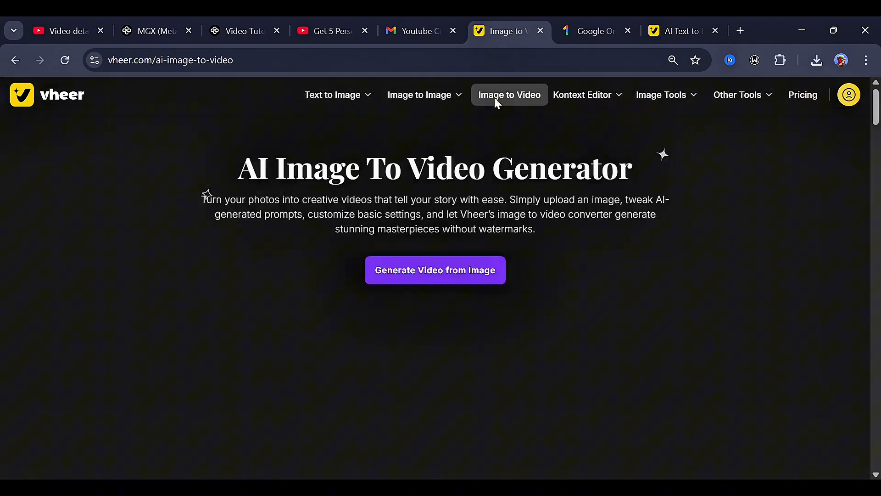
left_click(663, 94)
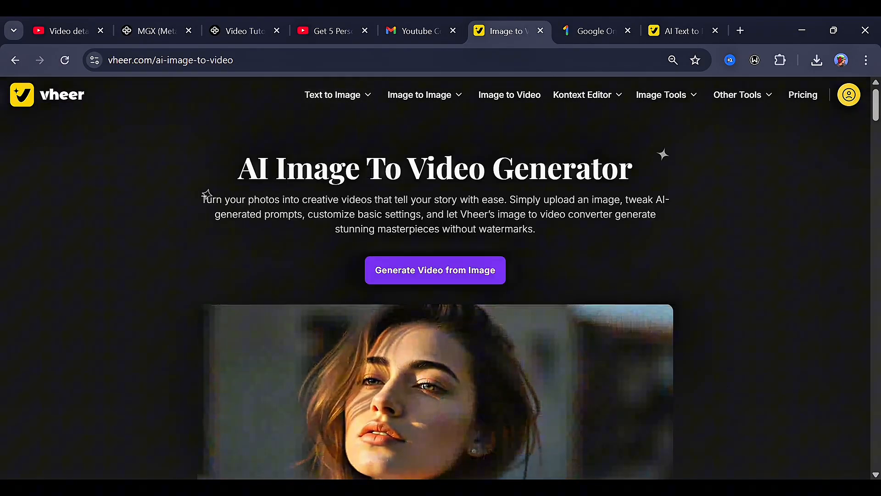
left_click(331, 95)
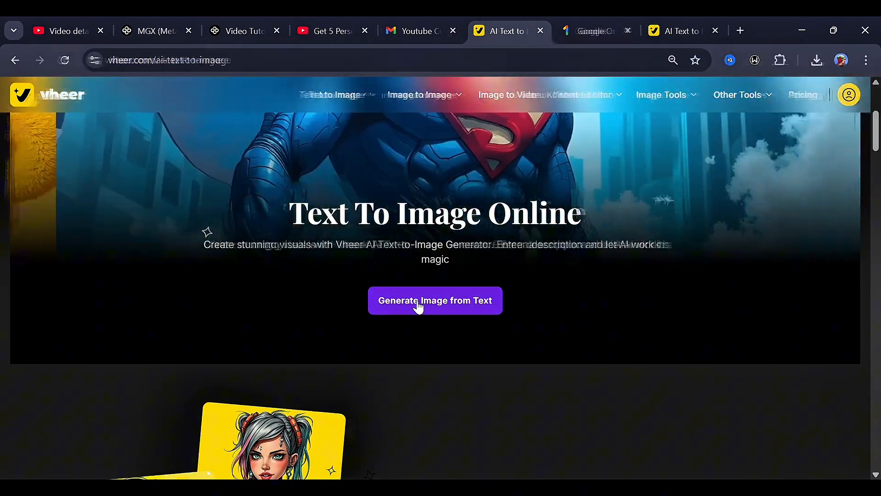
Enter the prompt 'A girl with purple hair in her bed room taking a selfie' with Quality Model, 1:1 ratio
left_click(435, 300)
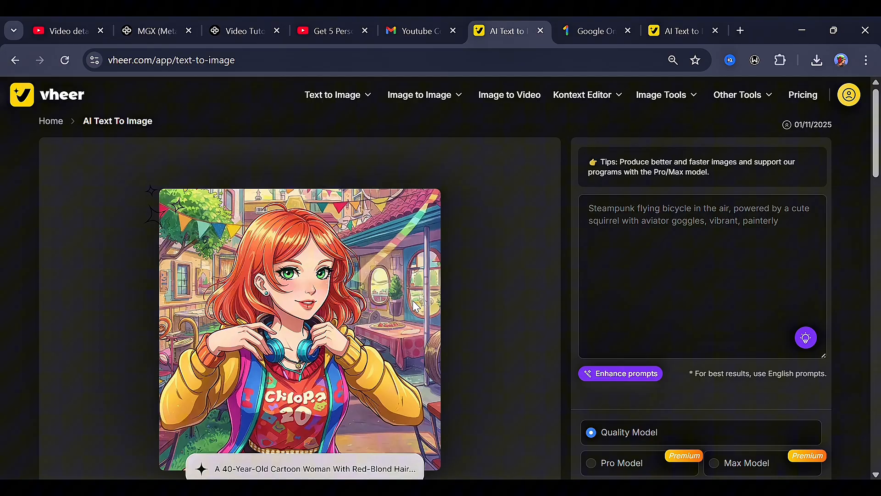
scroll("down", 3)
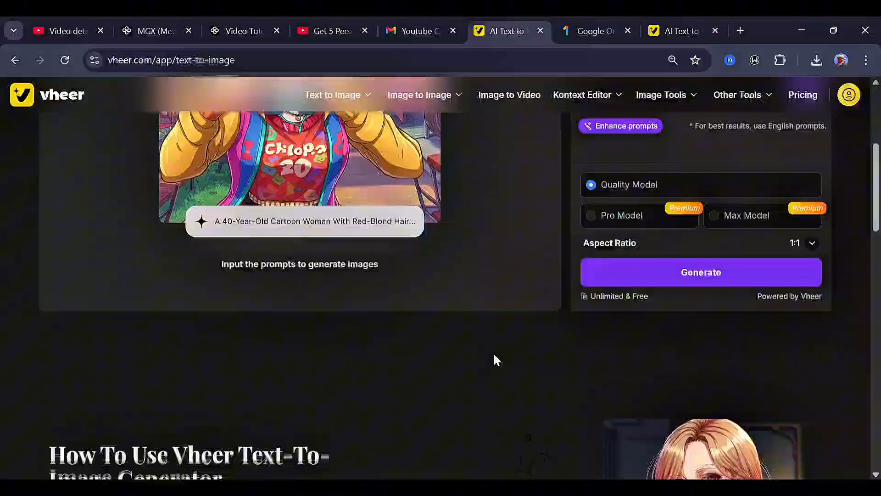
scroll("up", 3)
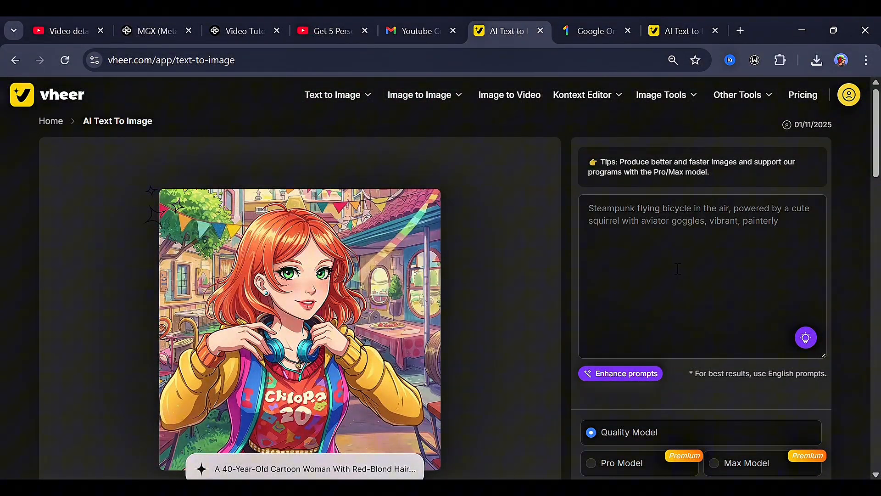
scroll("down", 3)
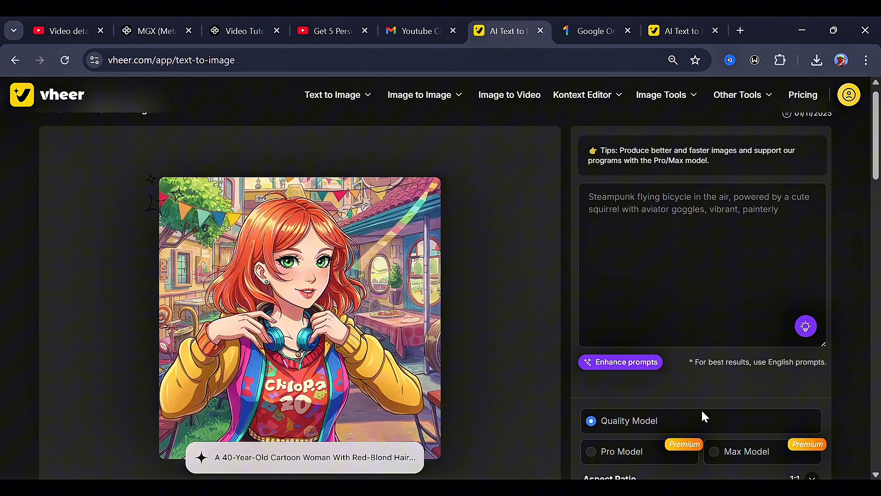
type("A girl with purple hair in her bed room taking a selfie.")
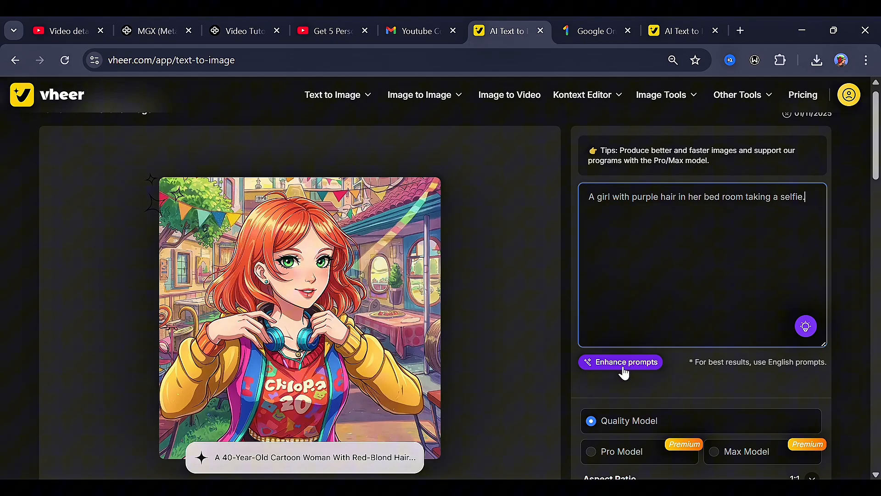
mouse_move(617, 367)
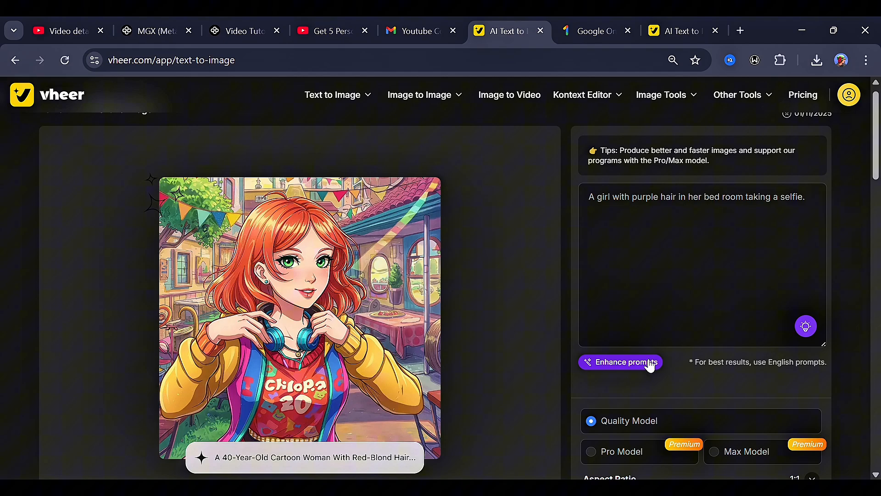
mouse_move(805, 326)
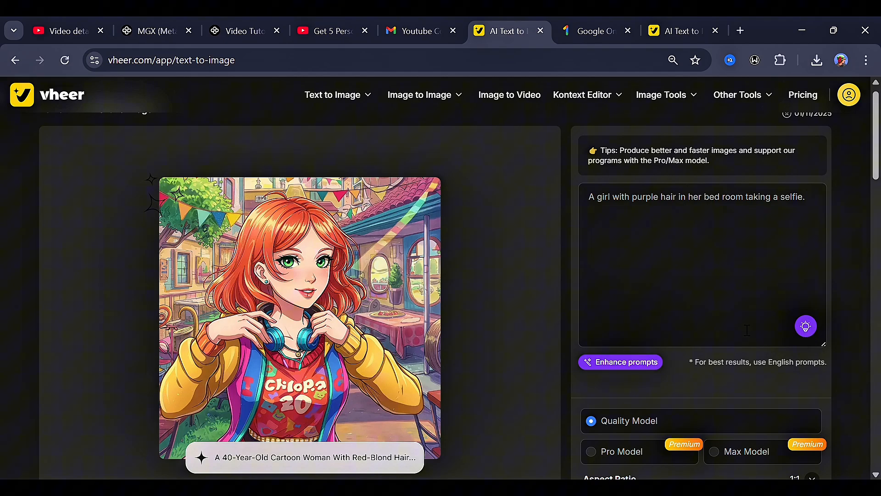
scroll("down", 3)
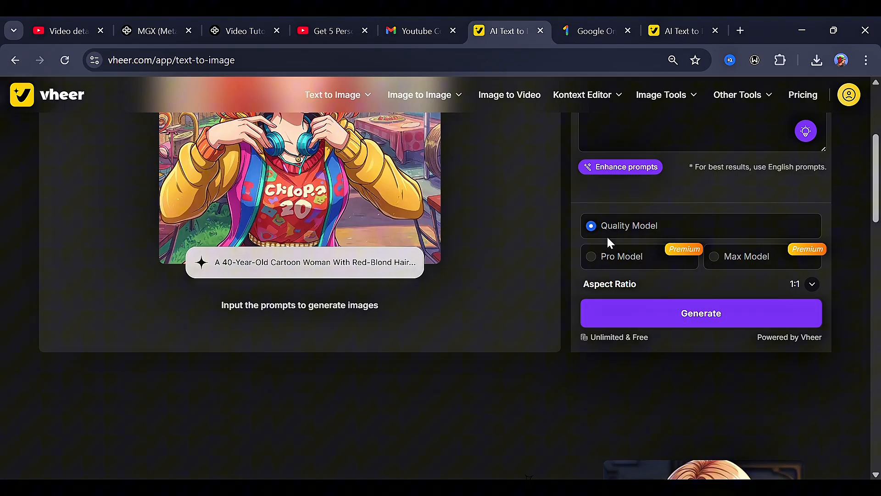
mouse_move(630, 232)
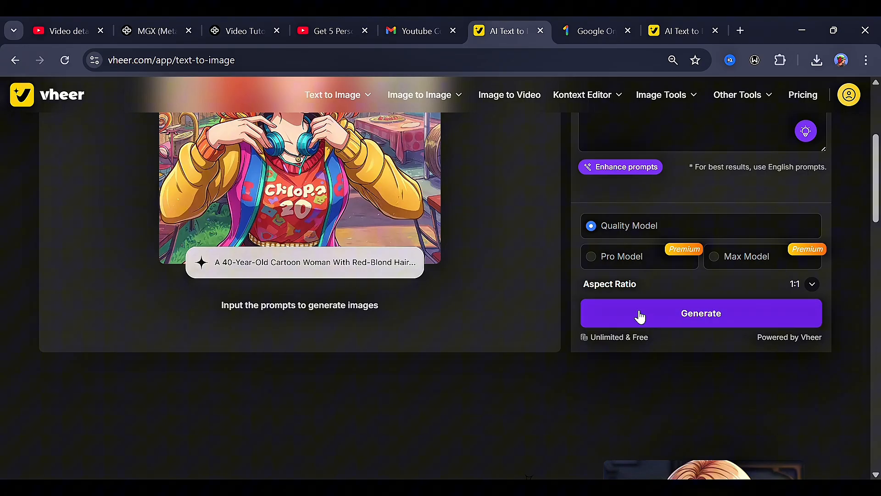
Generate the purple-haired girl image, then regenerate it with Max Model at 16:9 widescreen
left_click(701, 312)
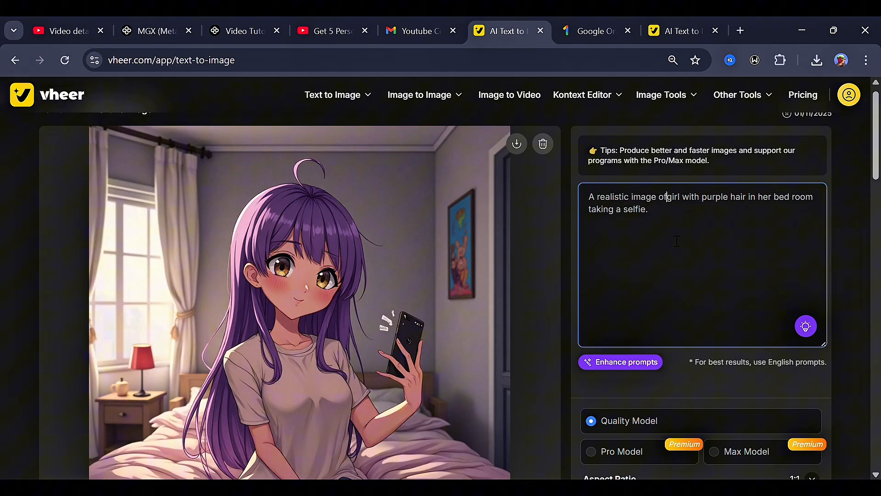
scroll("down", 3)
type(" a ")
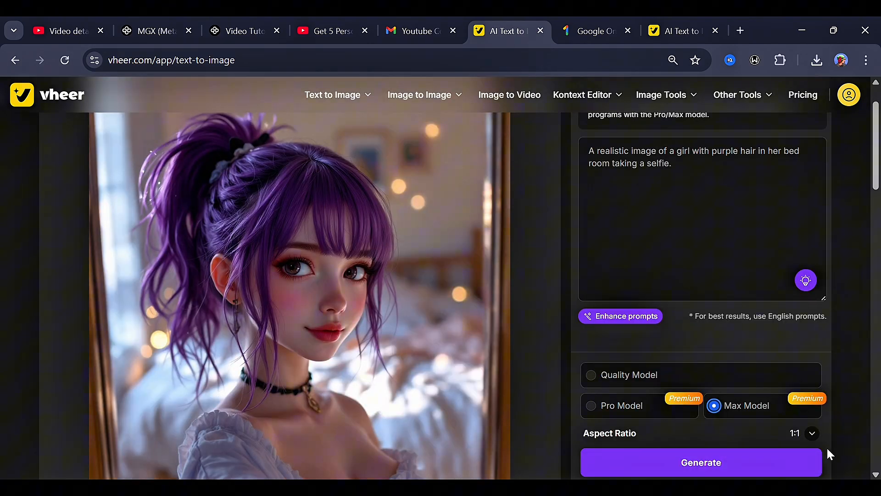
left_click(811, 434)
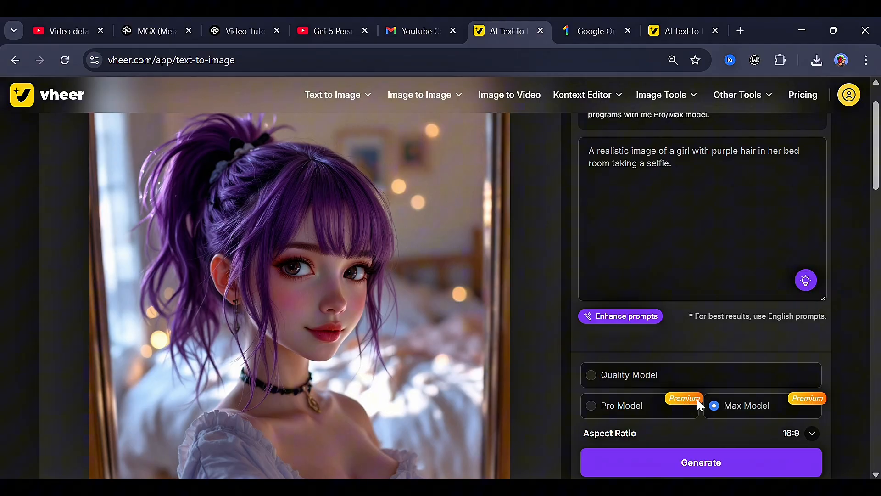
left_click(701, 462)
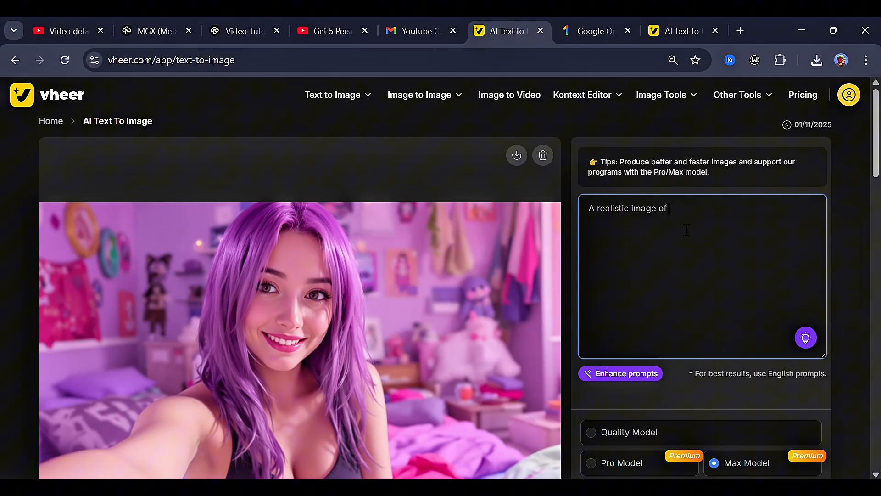
Generate 'a Dog runing in the forest.' and download the resulting forest dog image
type("a Dog")
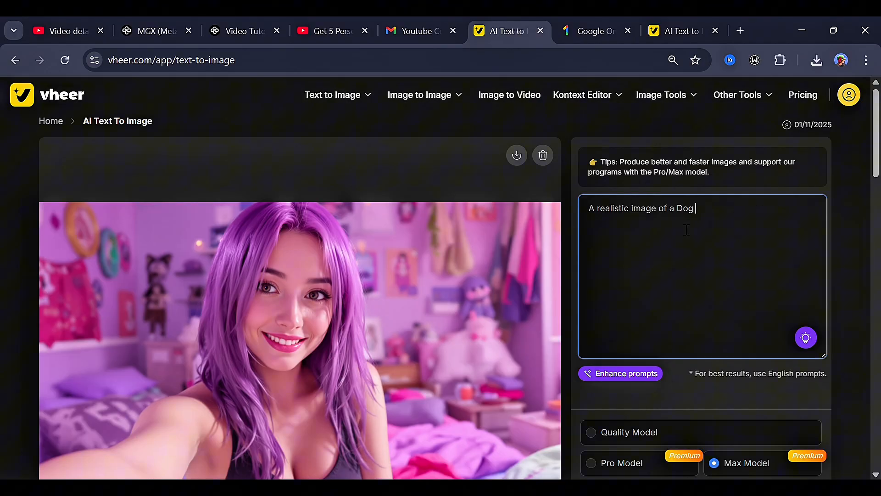
type("runing in the forest.")
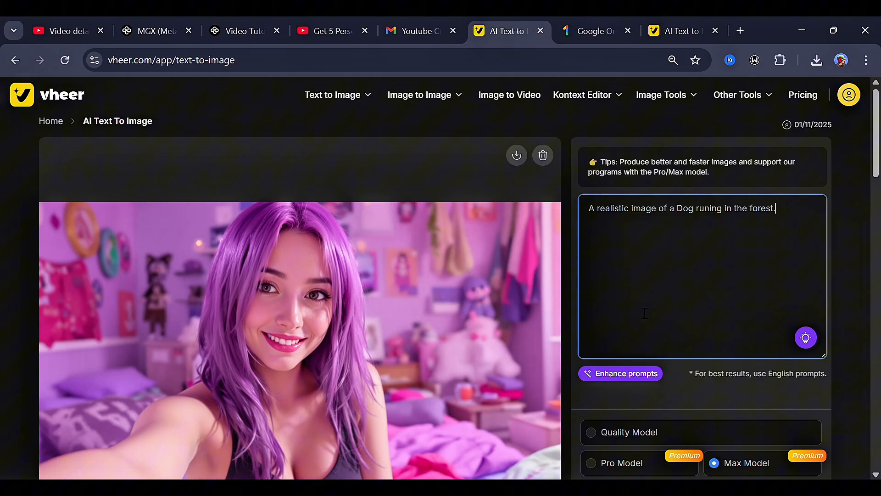
scroll("down", 3)
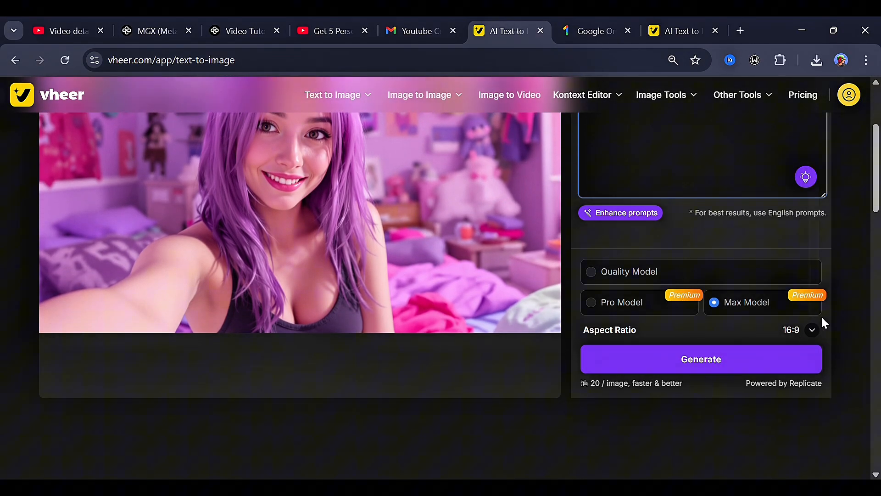
left_click(701, 359)
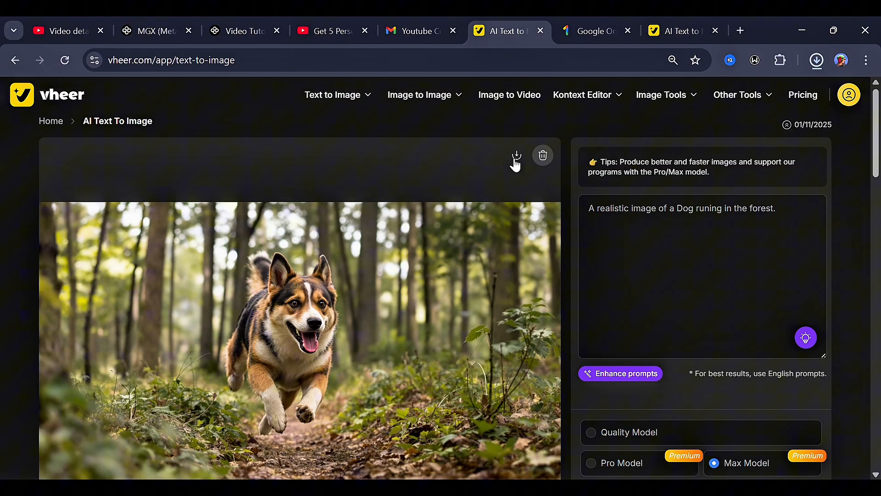
left_click(516, 154)
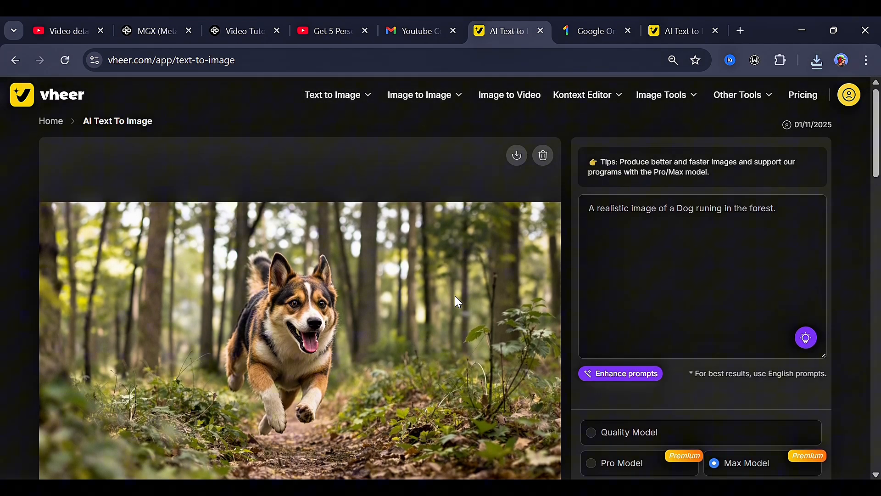
mouse_move(479, 382)
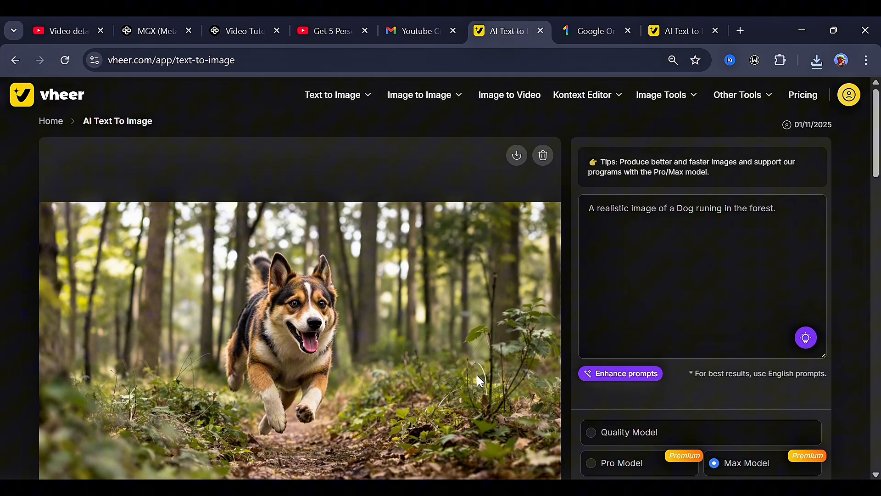
mouse_move(384, 97)
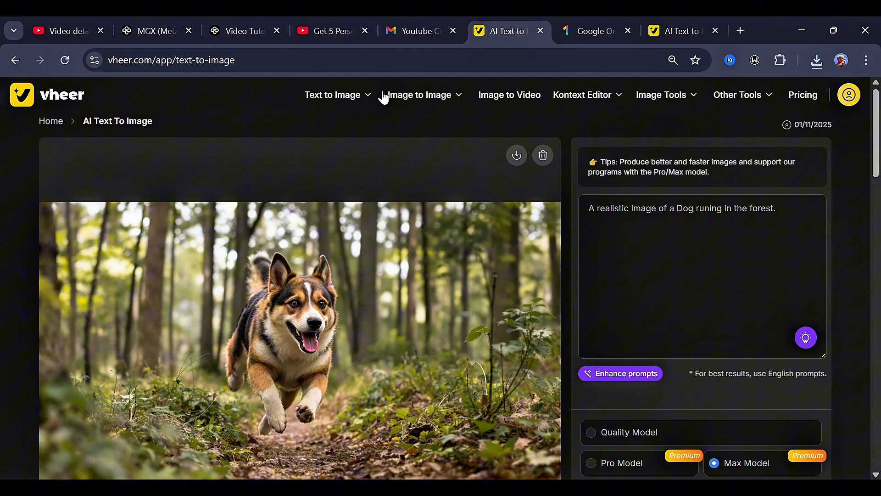
Go to the Image to Image Generator showing the orange-haired woman's sample selfie
left_click(418, 94)
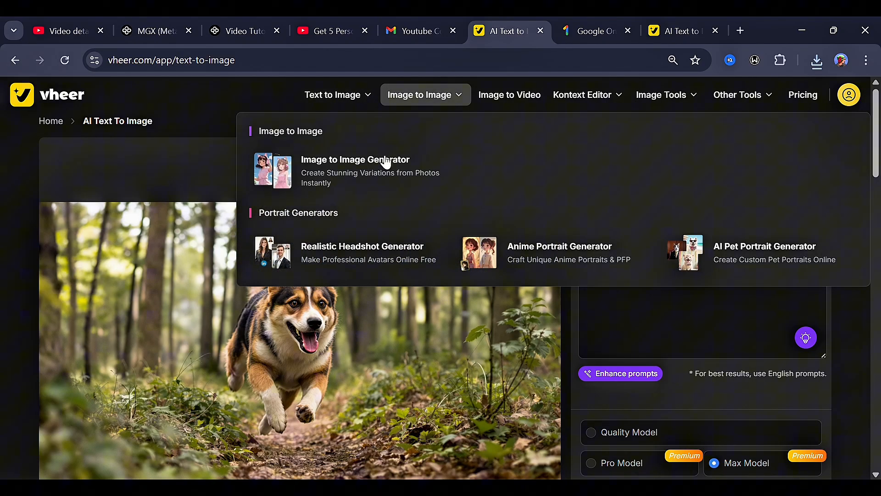
left_click(355, 159)
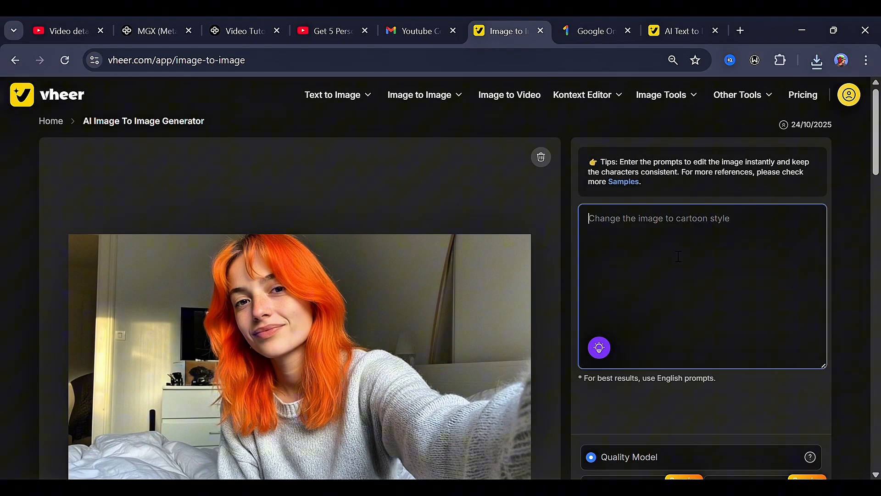
Edit the selfie with the prompt 'add a black cat on the bed.' using Pro Model at 16:9
type("a")
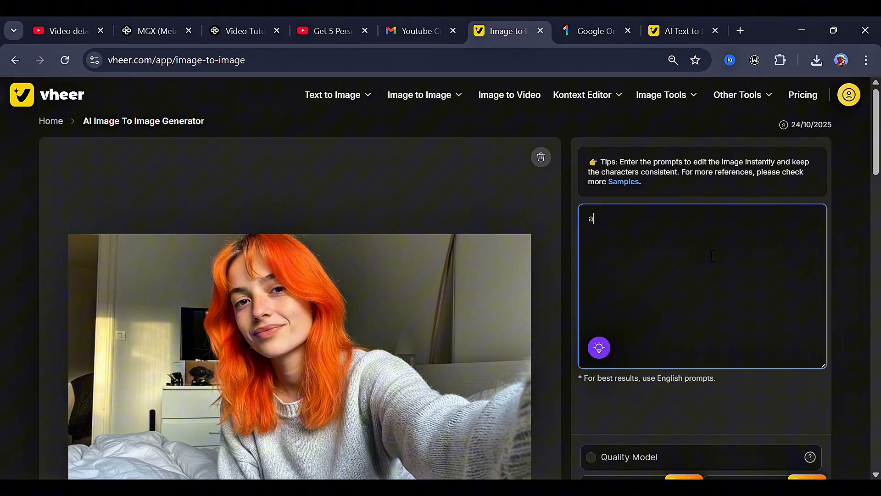
type("dd a black")
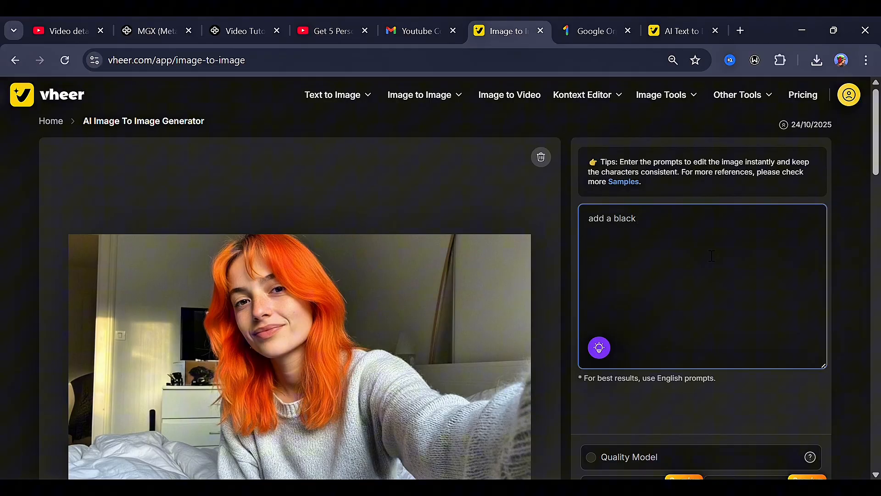
type("cat on the bed.")
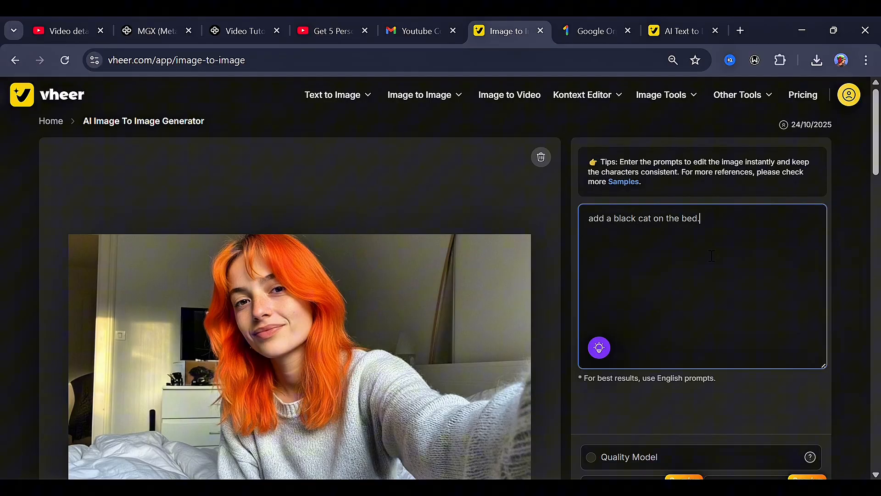
scroll("down", 3)
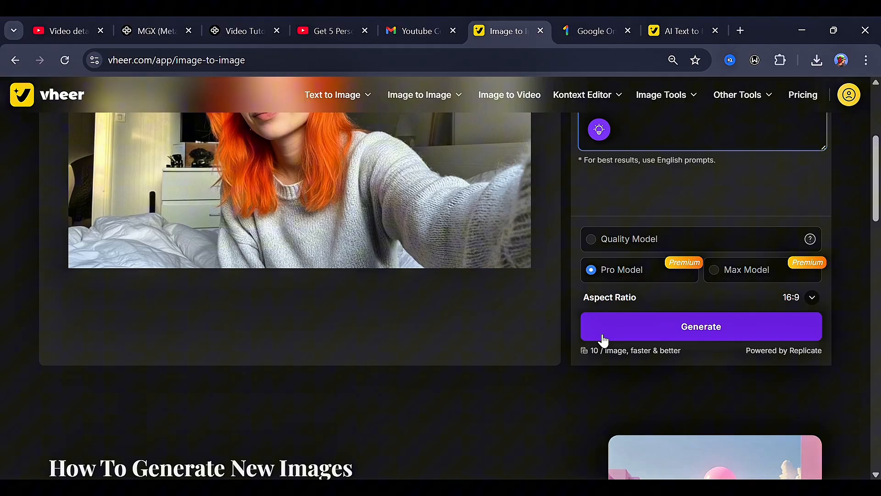
left_click(701, 327)
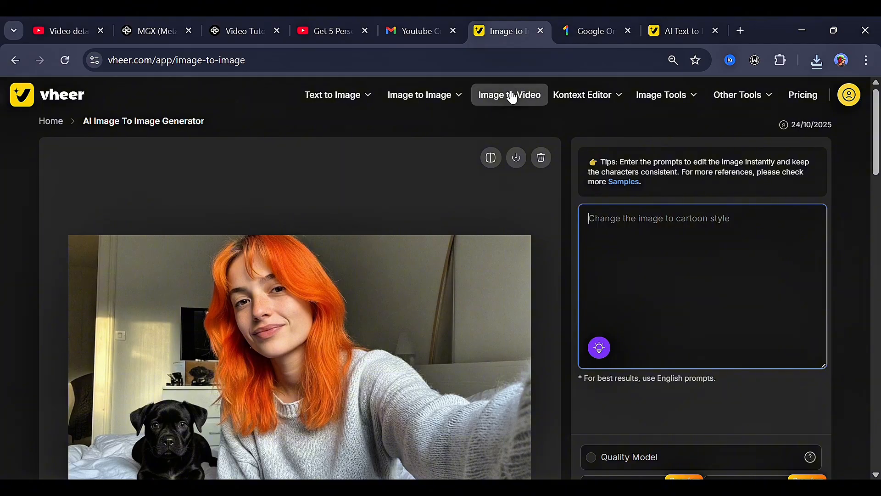
Upload the forest dog image to Image to Video with prompt 'The Dog is runing very fast.' and camera 'steady.'
left_click(509, 95)
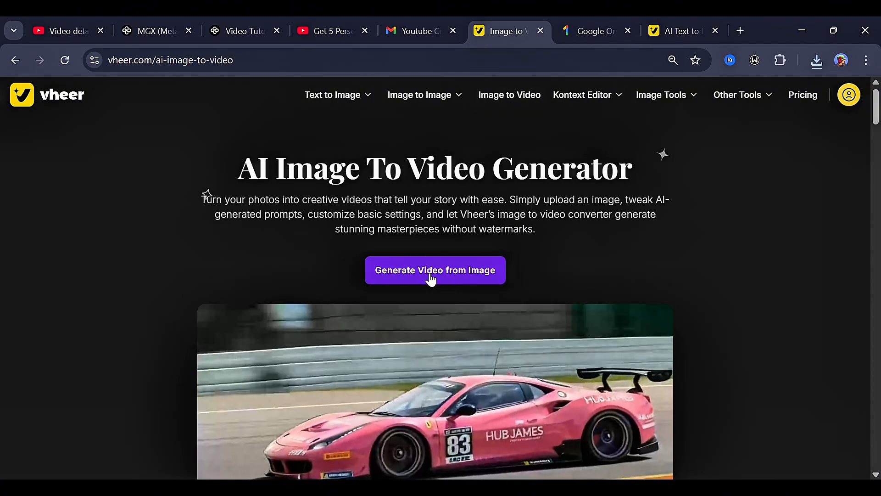
left_click(435, 270)
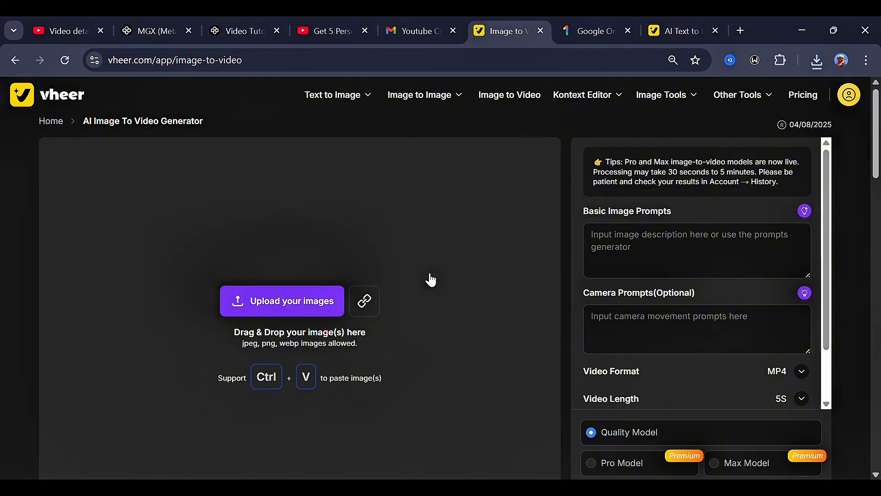
left_click(282, 300)
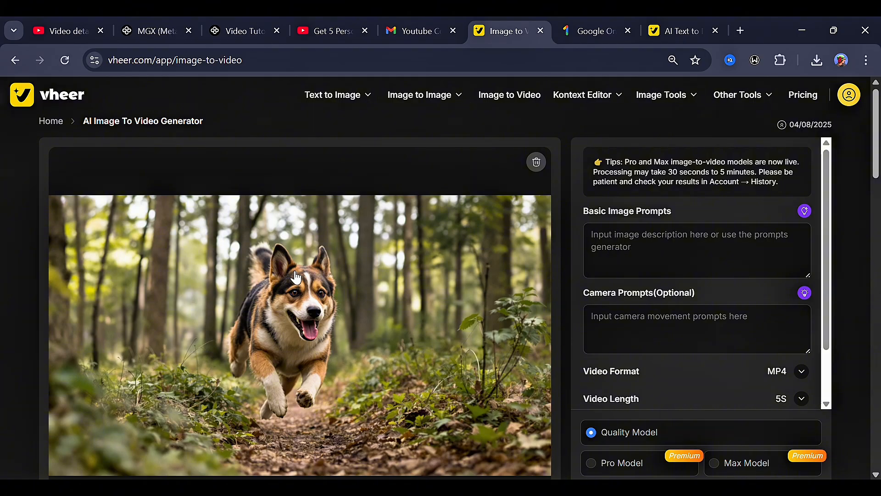
type("The Dog is runing very fast.")
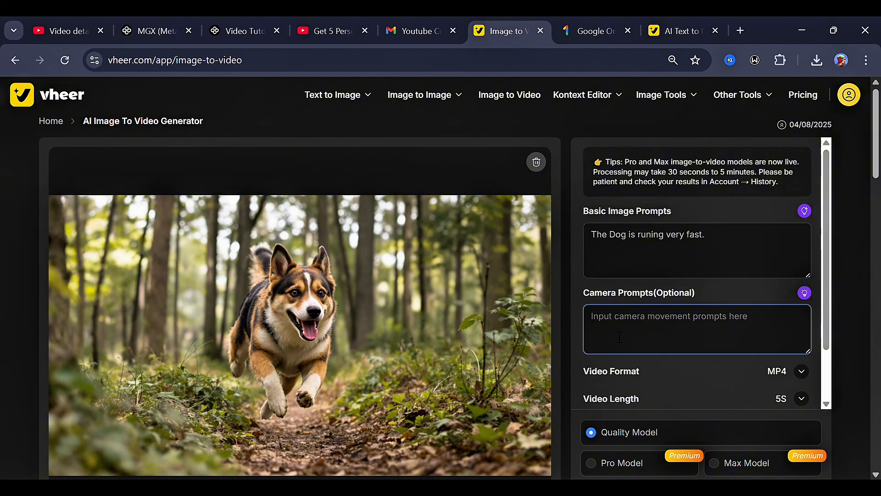
type("steady.")
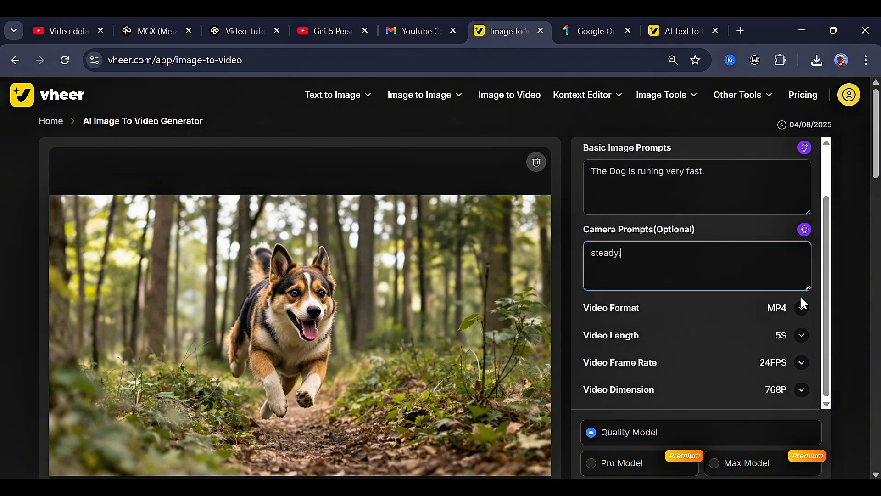
left_click(800, 335)
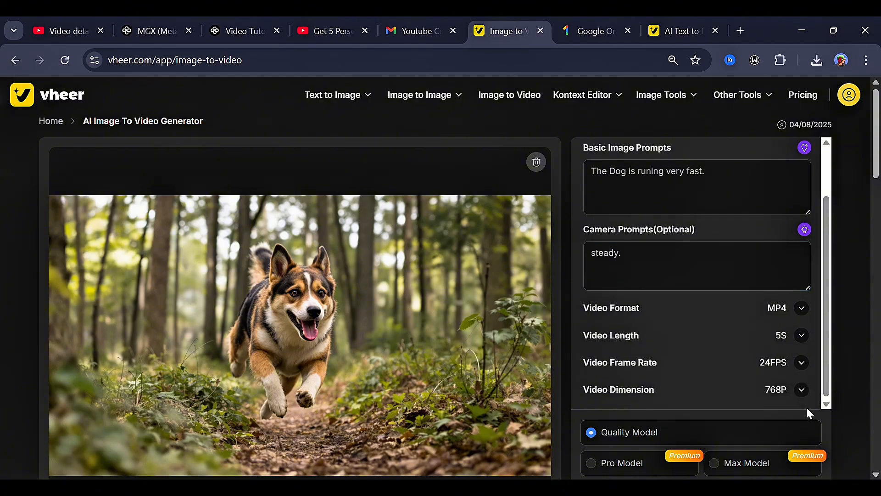
Compare the Pro and Max video models and video length options, then load the woman-with-cat selfie
left_click(591, 463)
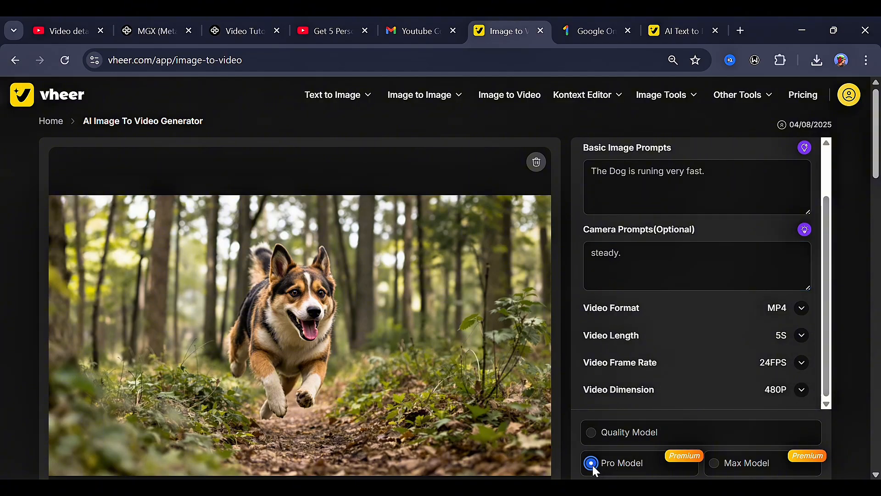
left_click(801, 335)
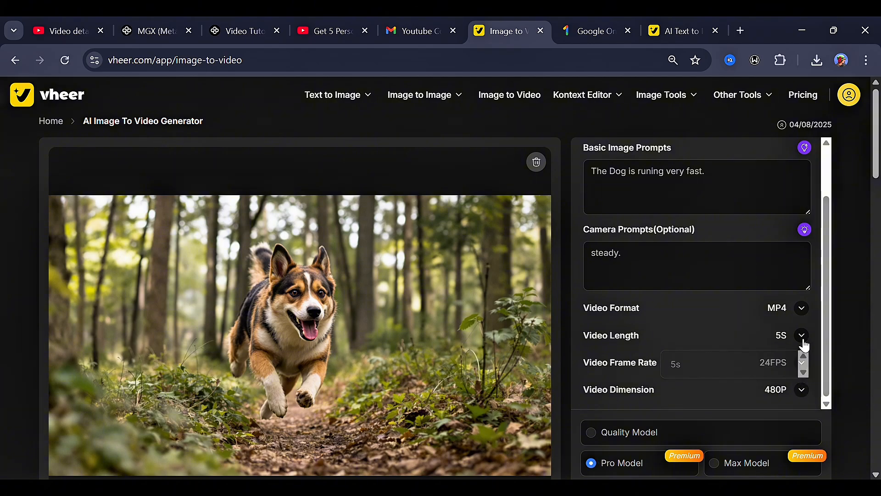
left_click(801, 335)
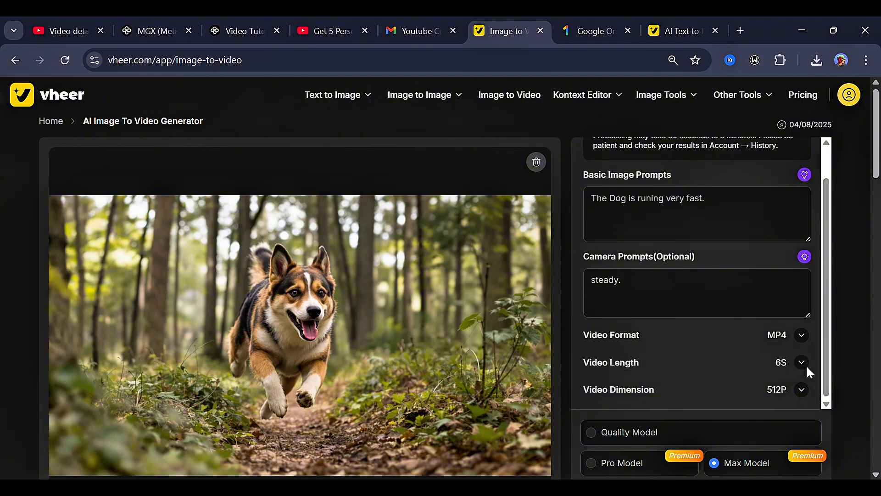
mouse_move(809, 378)
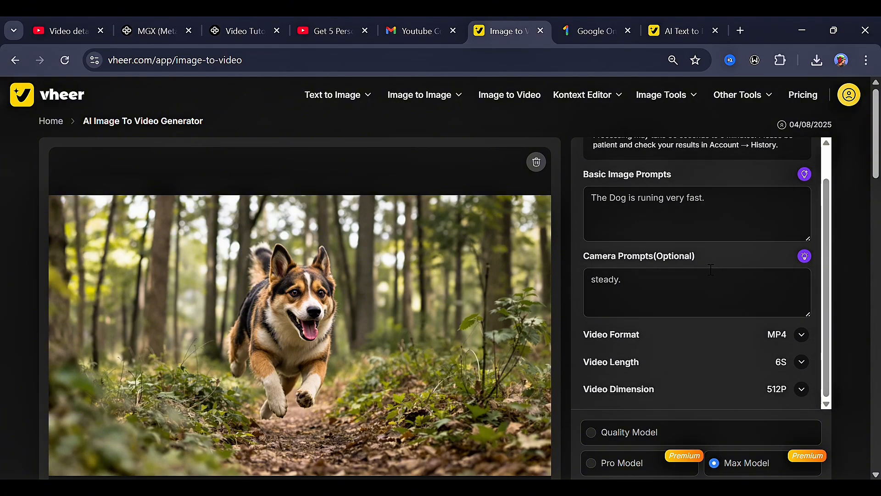
left_click(801, 362)
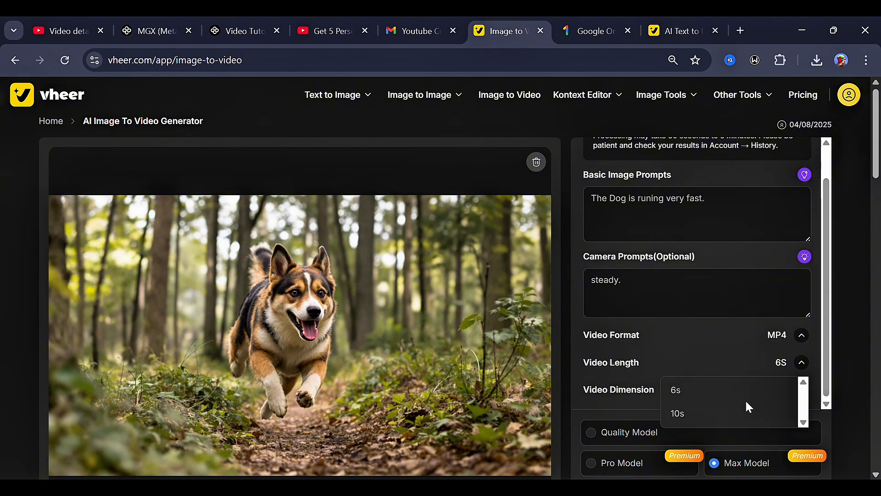
mouse_move(787, 374)
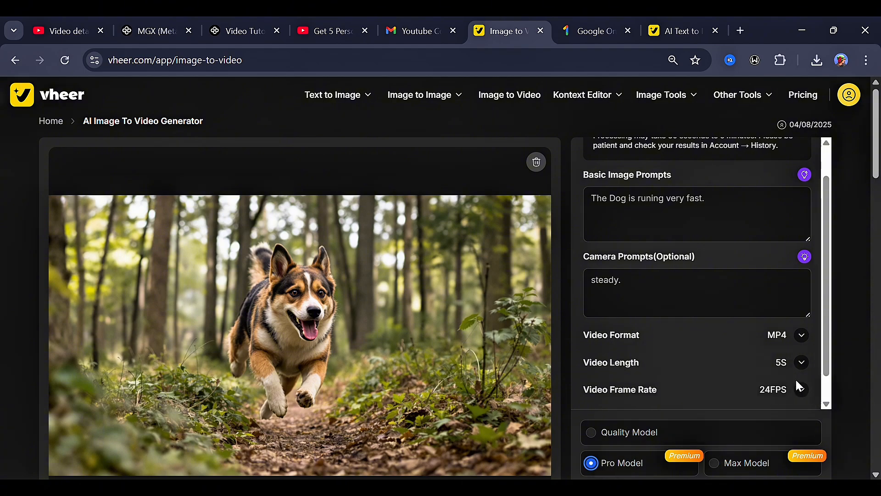
scroll("down", 3)
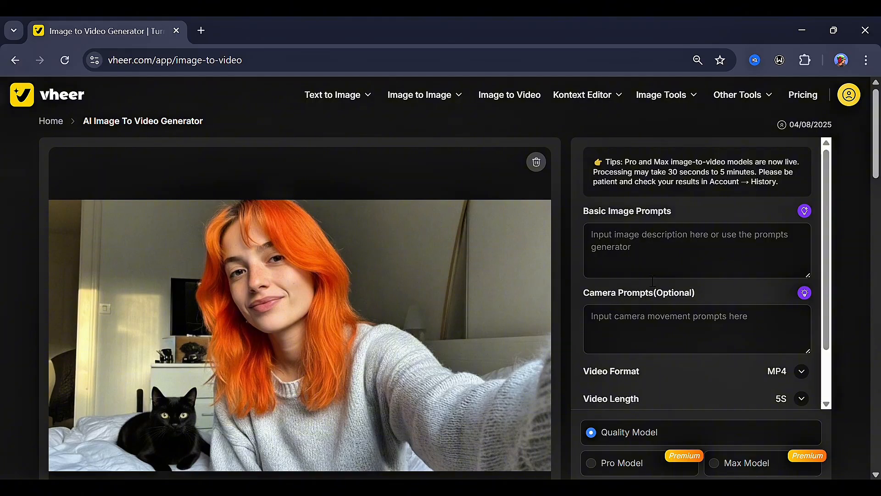
Auto-fill the scene and rising-camera prompts, set 768P resolution, and generate the cat-petting clip
left_click(804, 211)
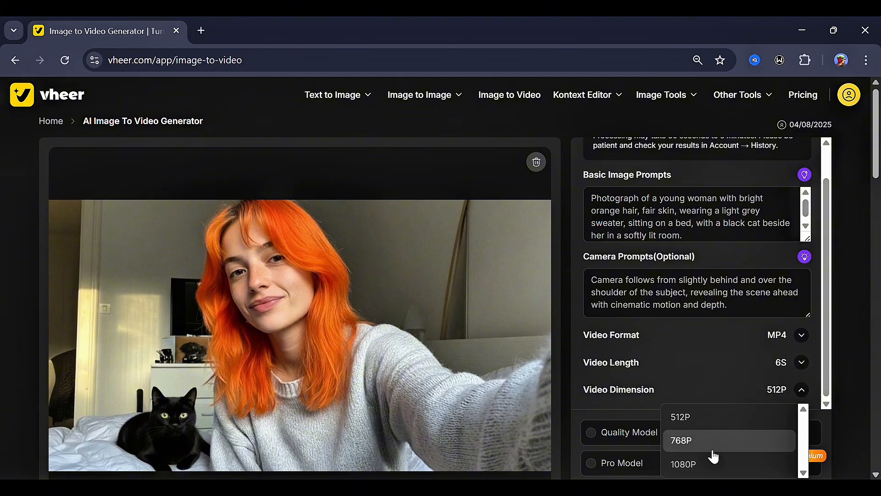
left_click(683, 464)
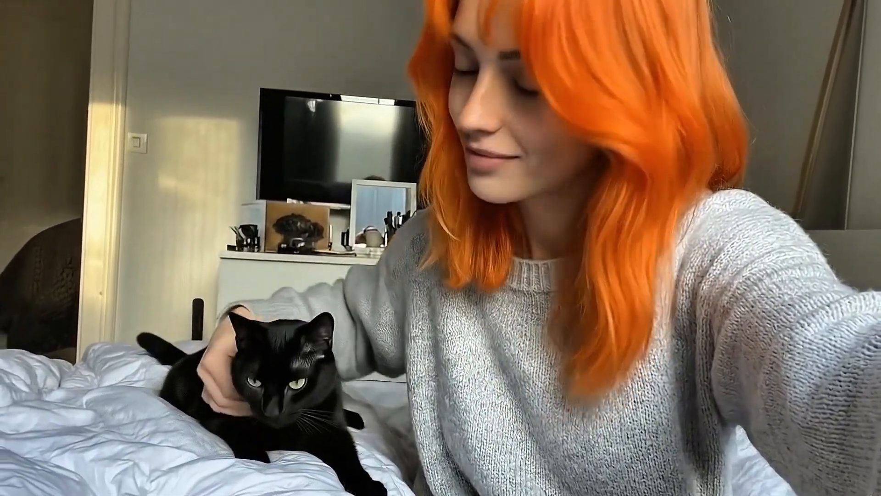
left_click(584, 95)
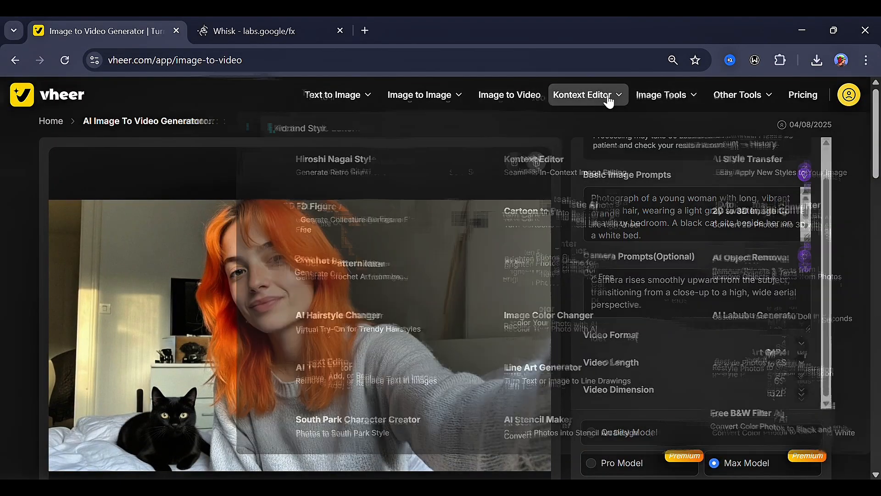
Pass over the Image Tools menu and open the Pricing page with Free, $9.99 and $19.99 tiers
left_click(661, 95)
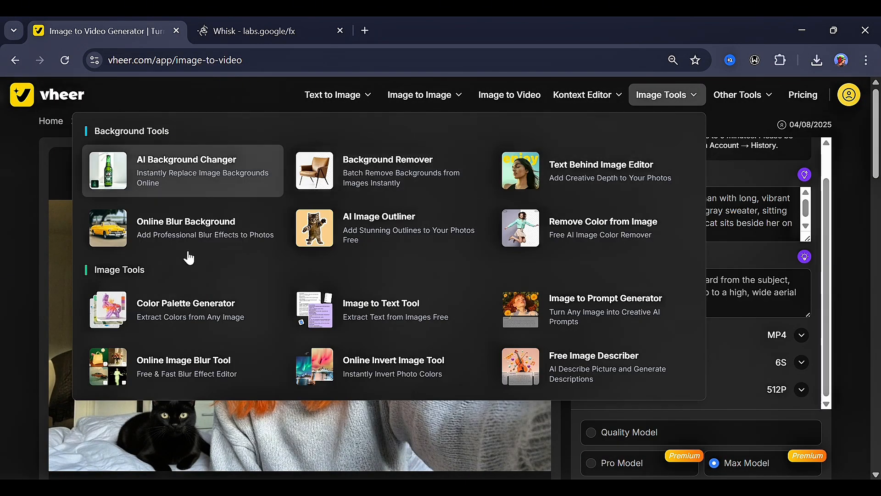
mouse_move(763, 133)
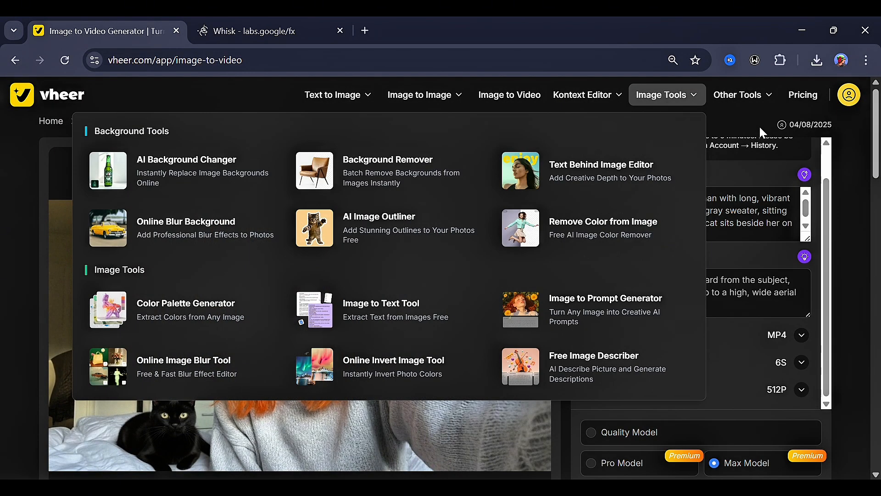
mouse_move(811, 104)
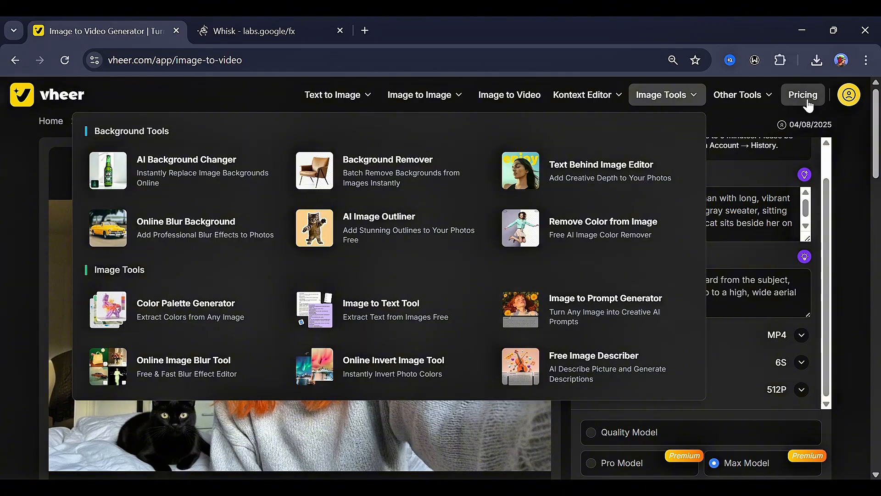
left_click(803, 94)
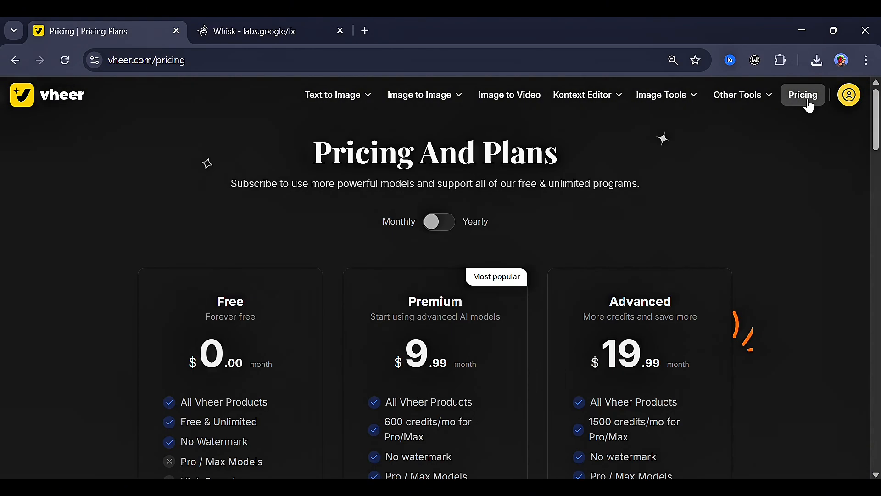
mouse_move(297, 345)
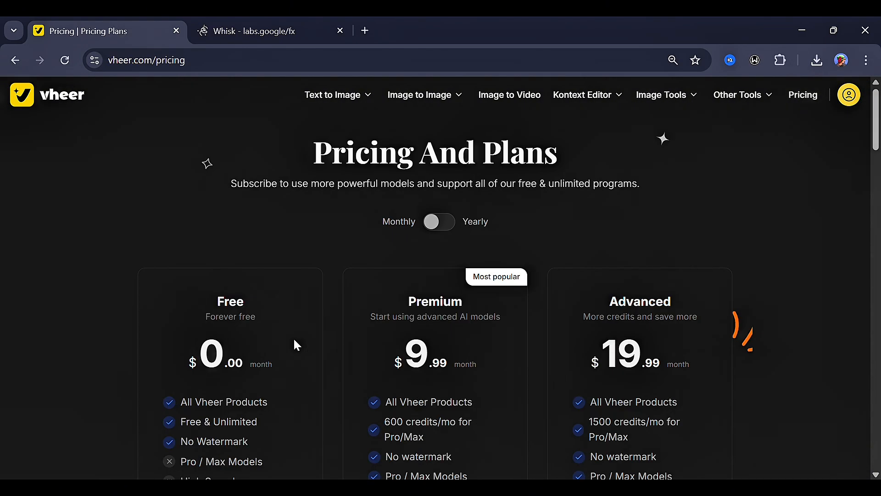
scroll("down", 3)
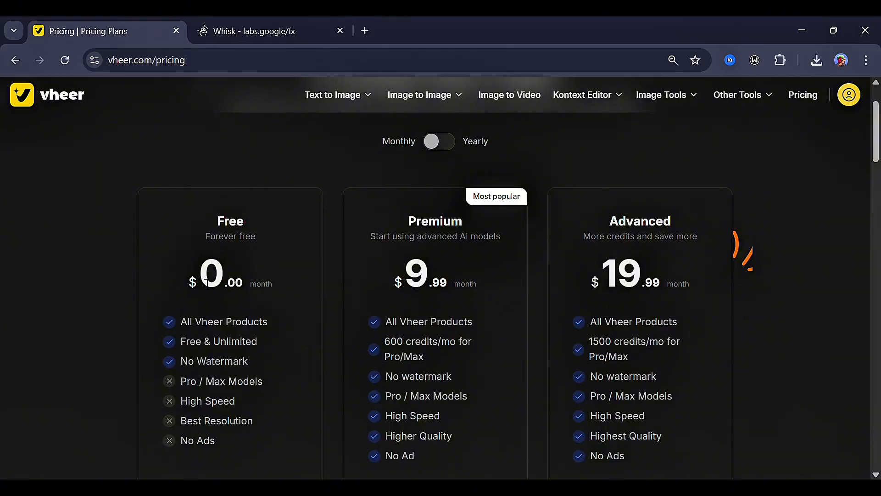
mouse_move(440, 360)
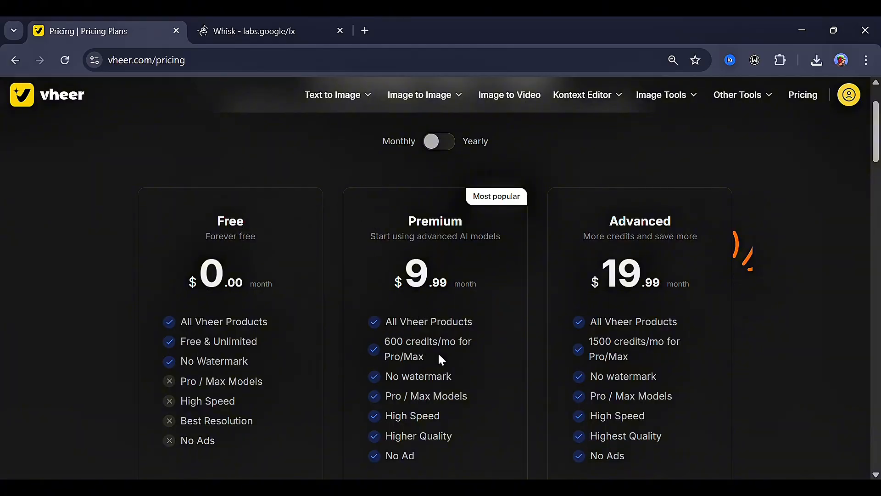
scroll("down", 3)
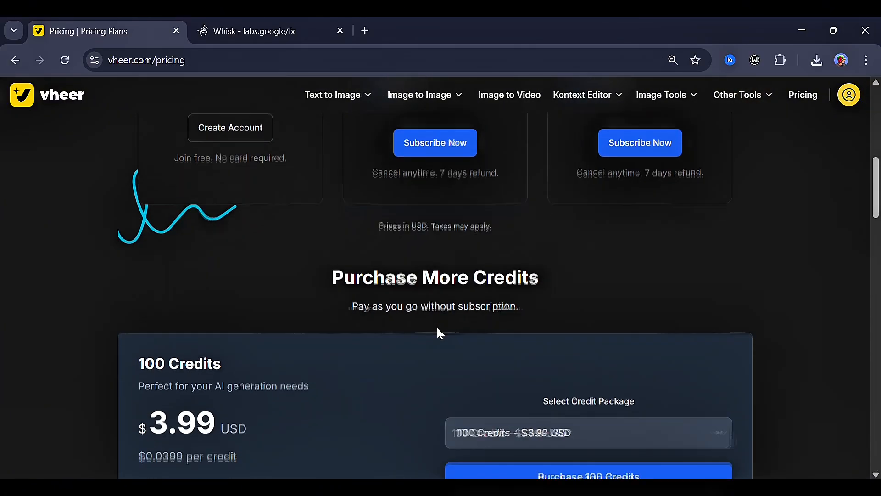
scroll("down", 3)
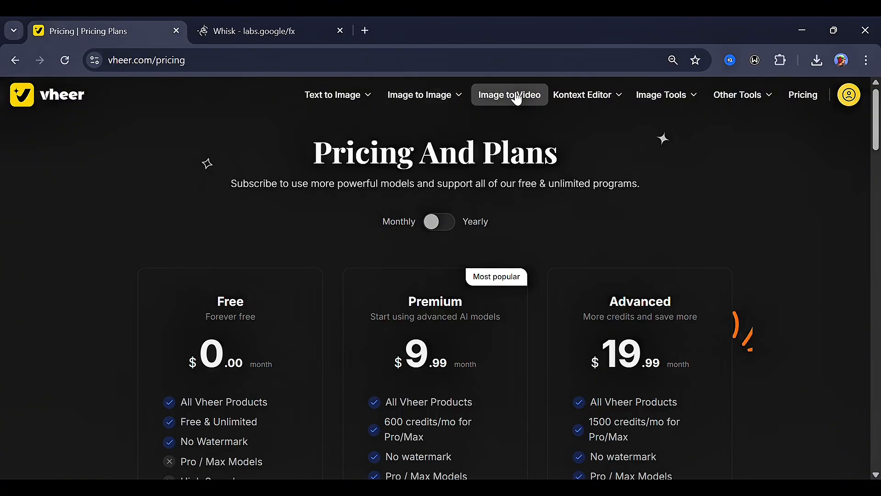
Return to the Image To Video generator page and browse its sample gallery of product, fashion and character videos
left_click(510, 95)
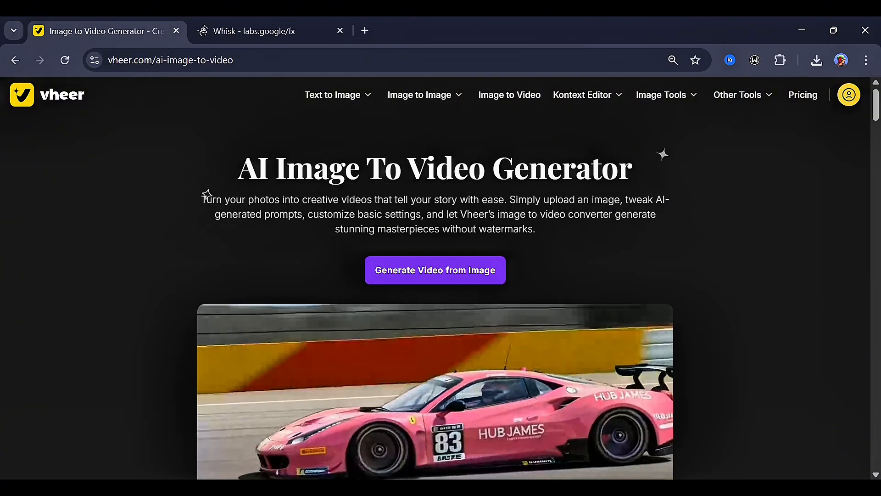
scroll("down", 3)
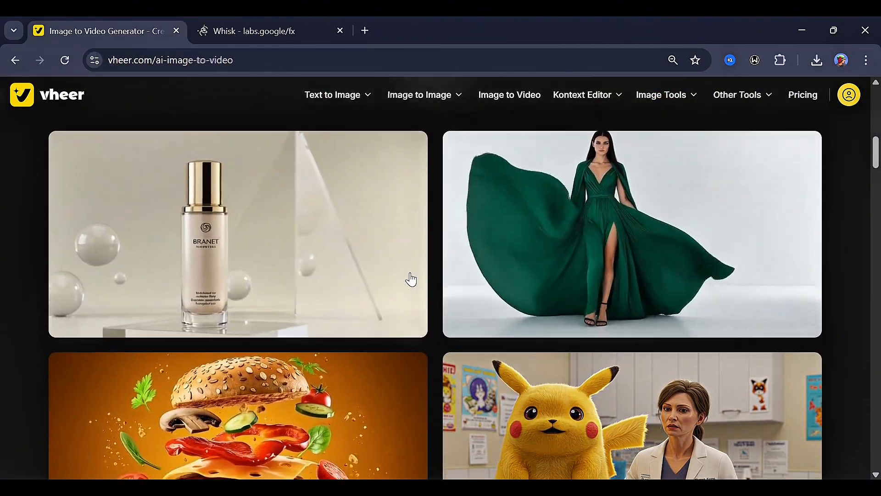
scroll("down", 3)
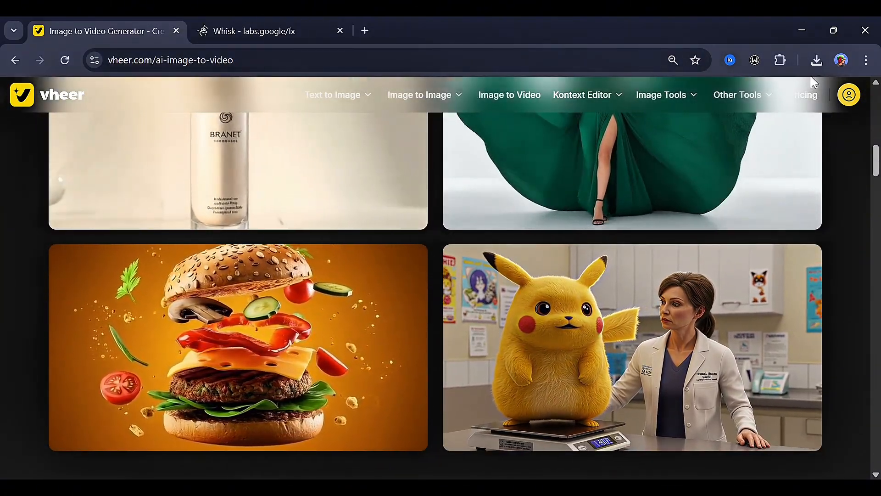